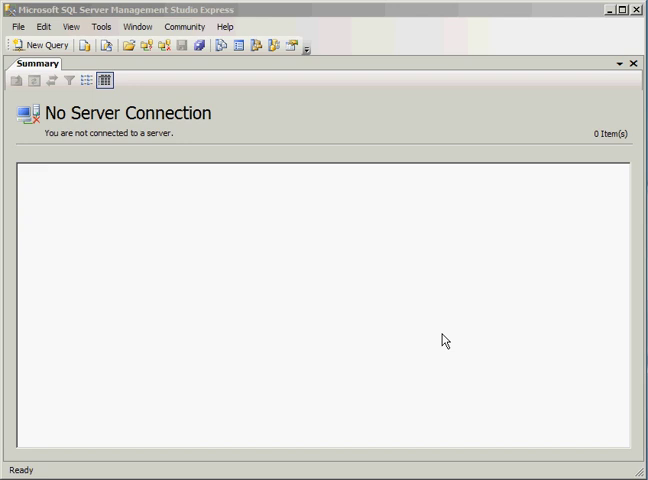
pyautogui.moveTo(151, 474)
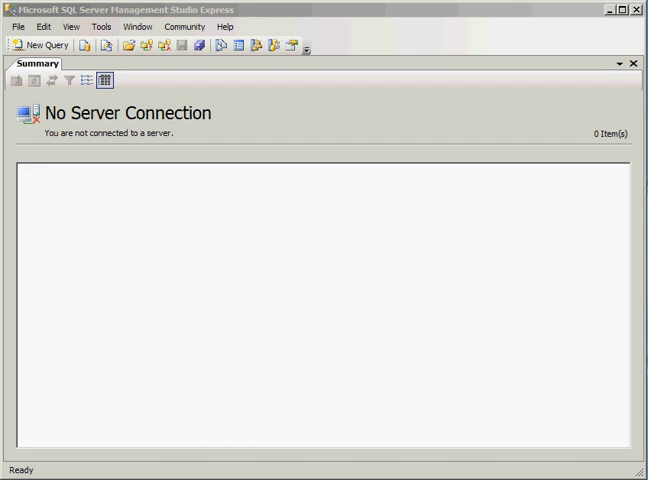
# Launch Management Studio Express and show Registered Servers, opening the Database Engine group's menu.
pyautogui.click(10, 478)
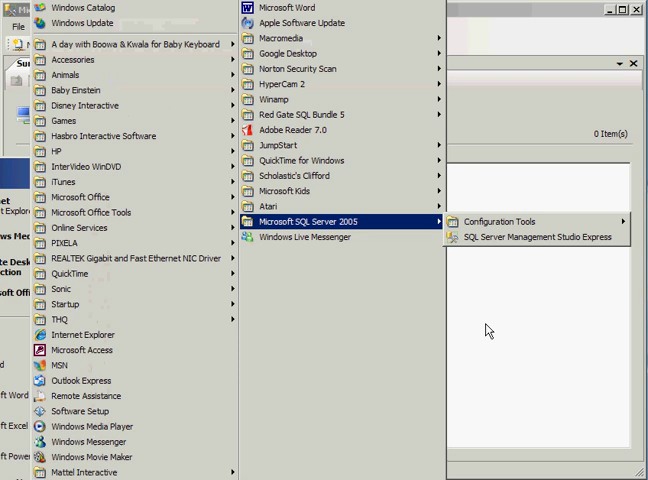
pyautogui.click(535, 236)
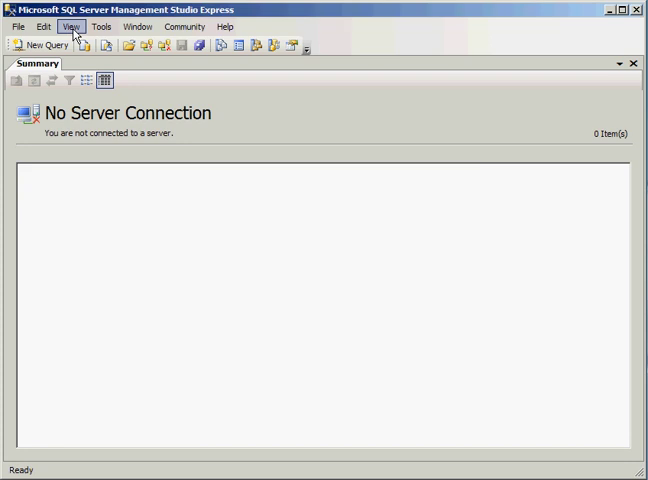
pyautogui.click(68, 26)
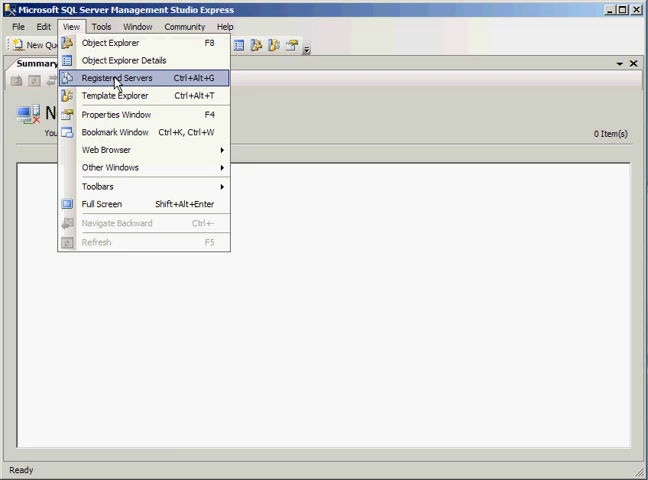
pyautogui.click(127, 78)
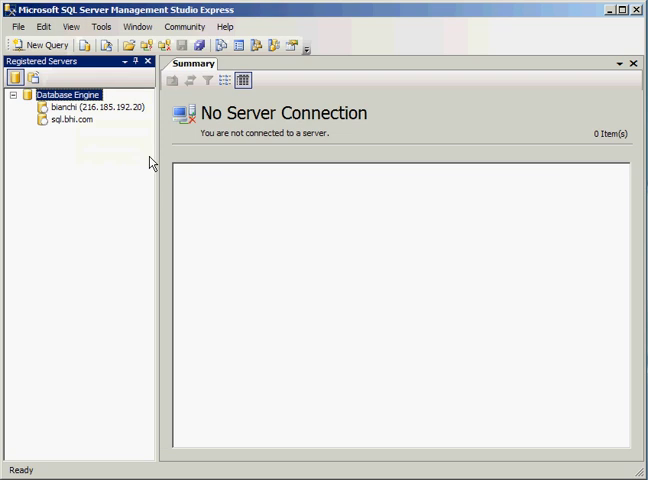
pyautogui.moveTo(103, 131)
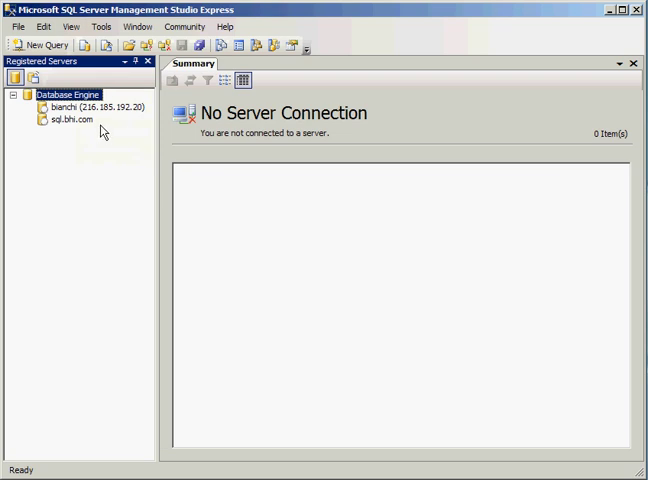
pyautogui.moveTo(69, 105)
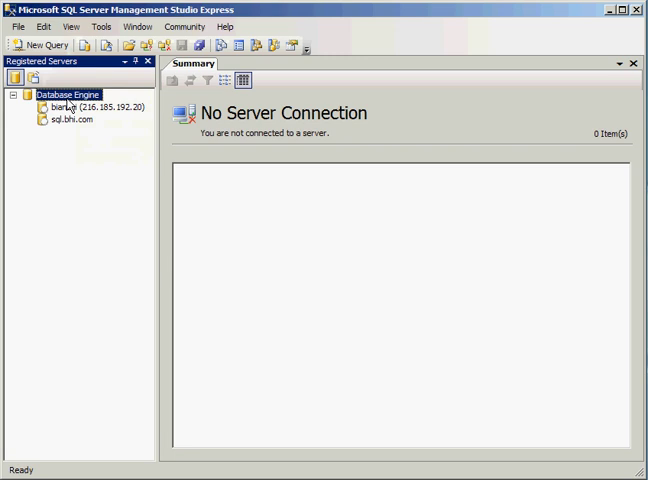
pyautogui.rightClick(65, 93)
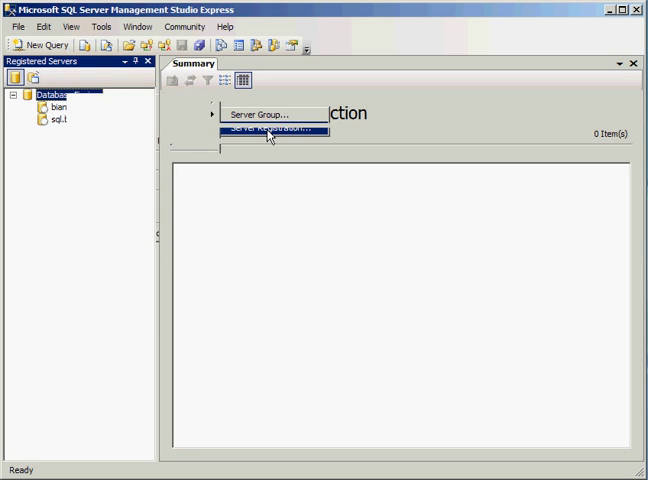
# Register the local SQLEXPRESS instance with Windows Authentication after testing its connection.
pyautogui.click(268, 131)
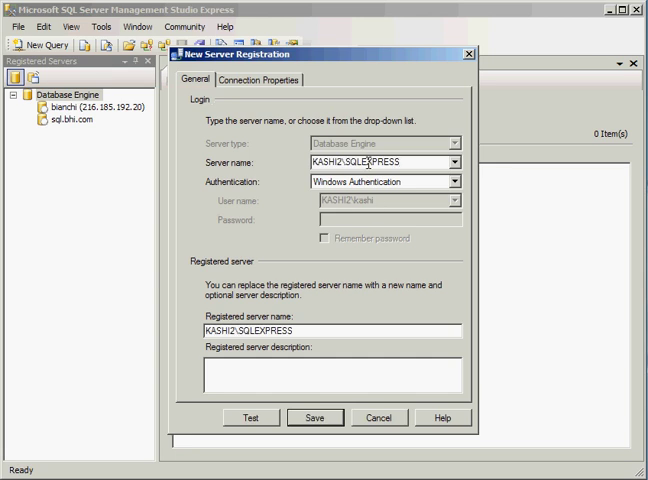
pyautogui.doubleClick(330, 162)
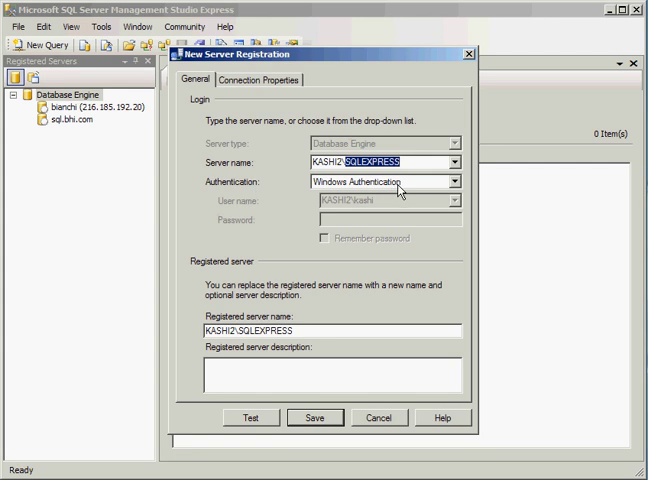
pyautogui.moveTo(253, 430)
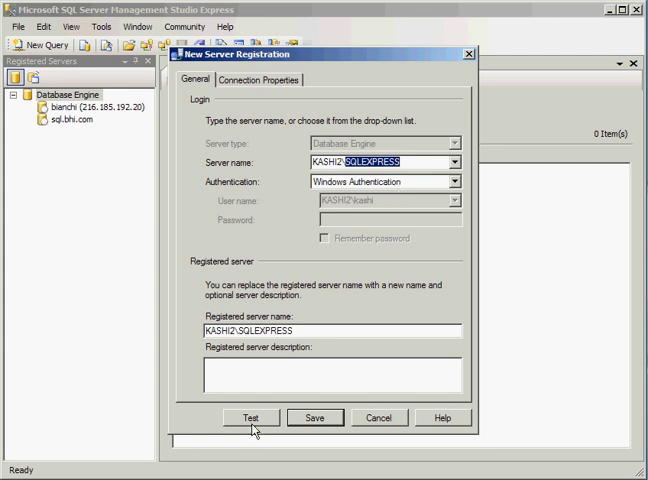
pyautogui.click(315, 417)
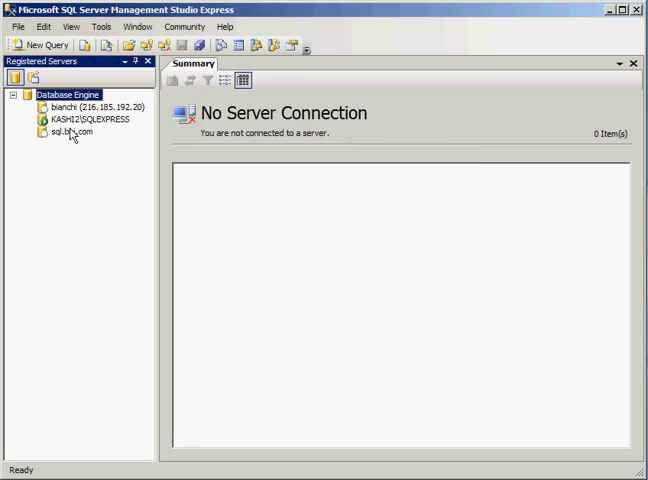
pyautogui.moveTo(72, 137)
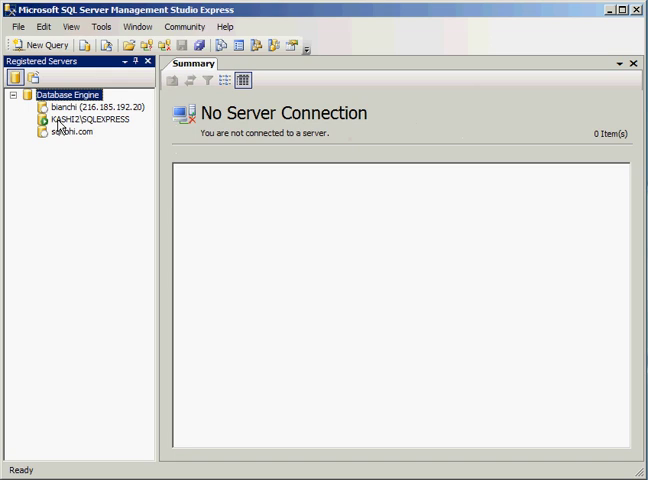
# Connect Object Explorer to the newly registered local SQLEXPRESS server.
pyautogui.click(75, 130)
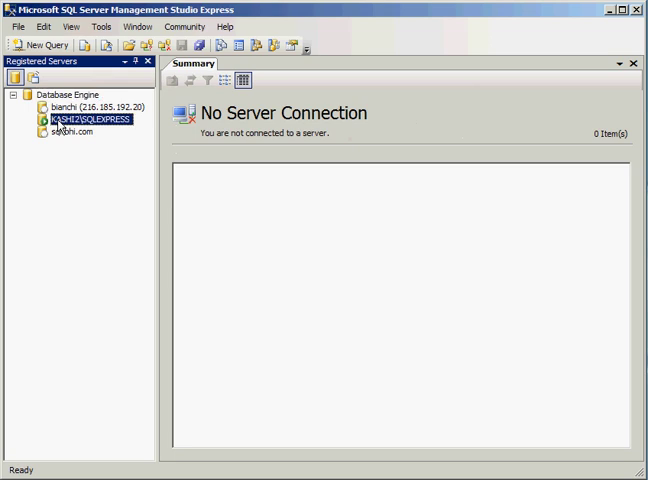
pyautogui.rightClick(85, 120)
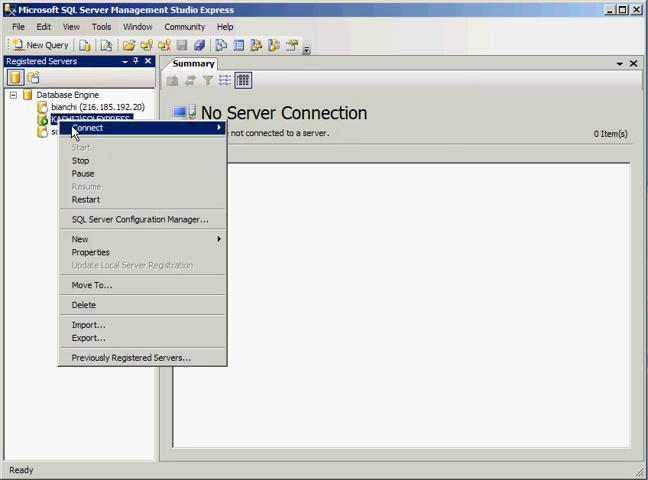
pyautogui.moveTo(85, 124)
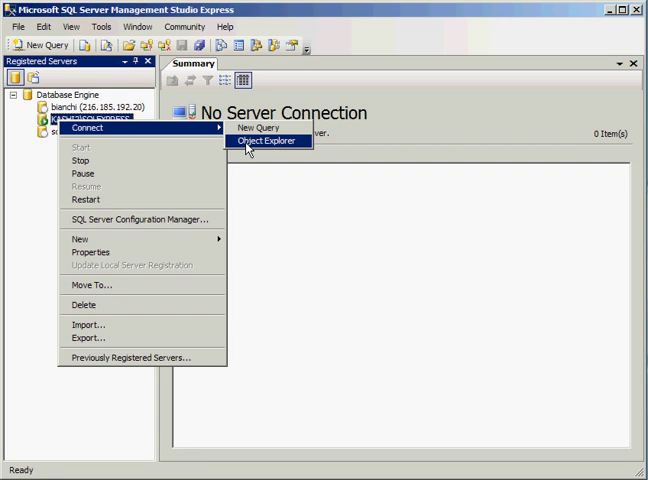
pyautogui.click(264, 140)
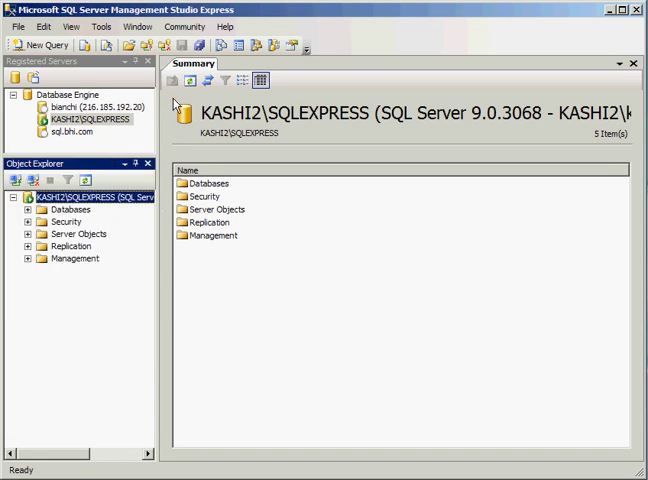
pyautogui.moveTo(135, 64)
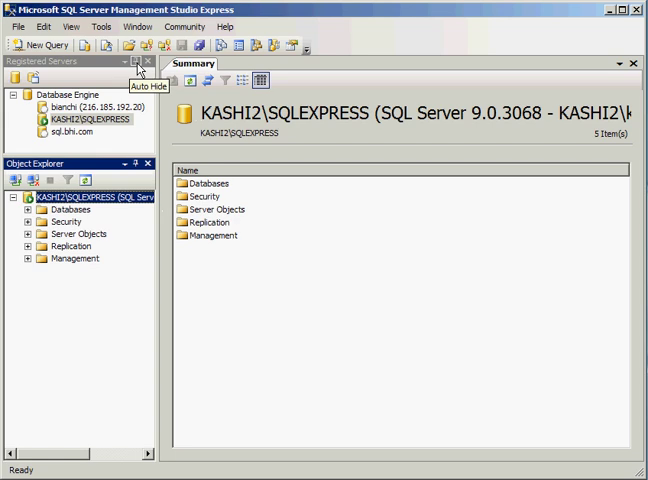
pyautogui.moveTo(137, 75)
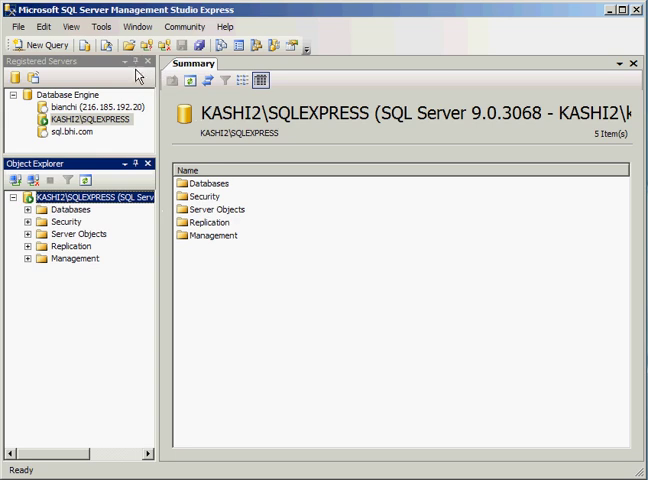
pyautogui.moveTo(140, 74)
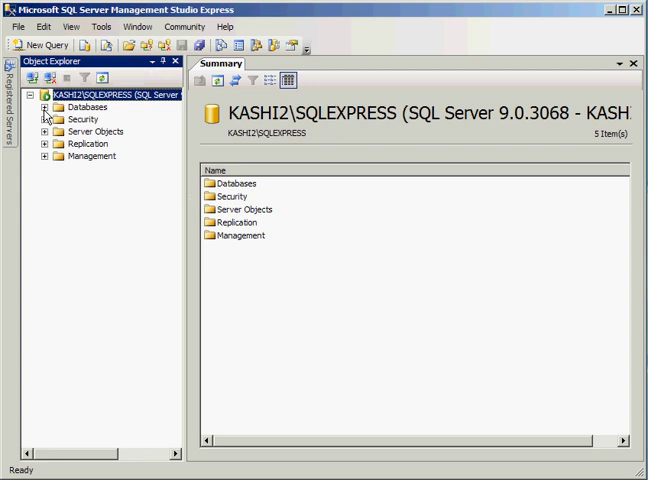
# Expand Databases and System Databases to list master, model, msdb, tempdb and test.
pyautogui.click(46, 107)
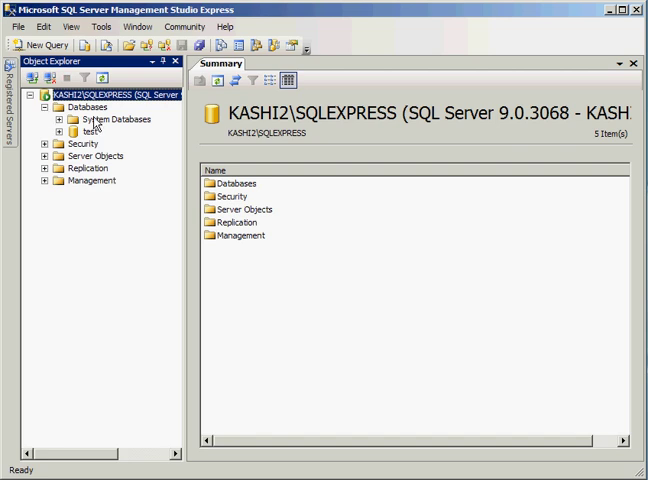
pyautogui.click(63, 118)
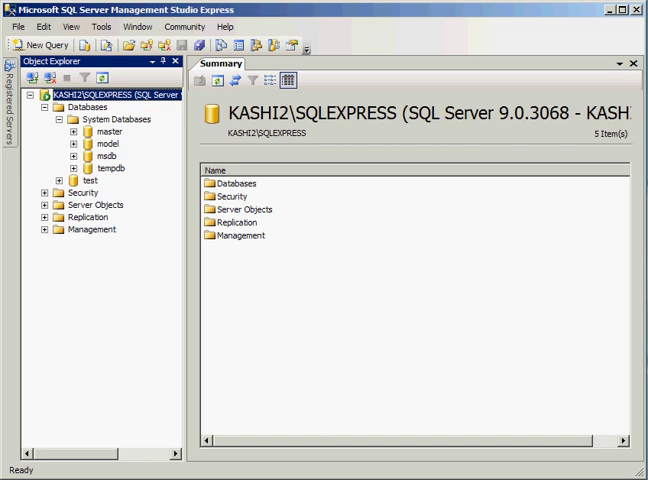
pyautogui.moveTo(76, 202)
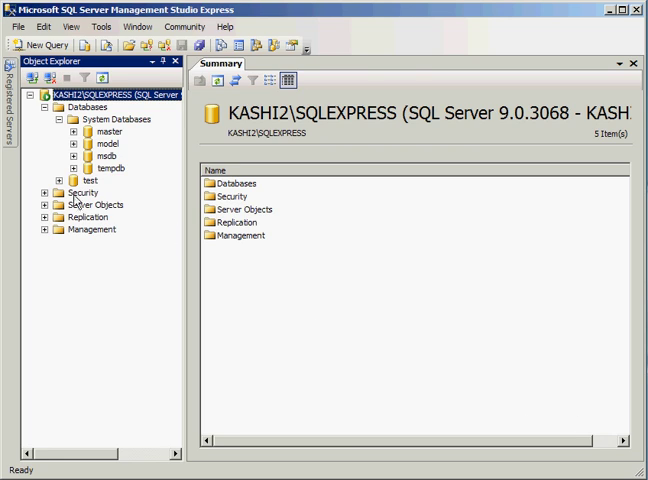
pyautogui.moveTo(77, 205)
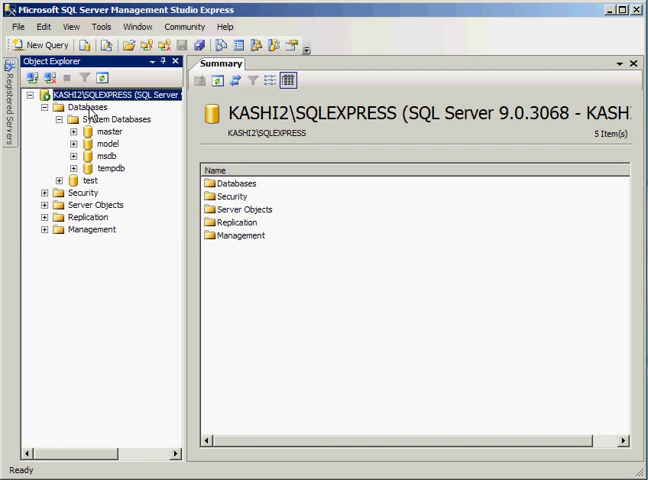
pyautogui.click(75, 106)
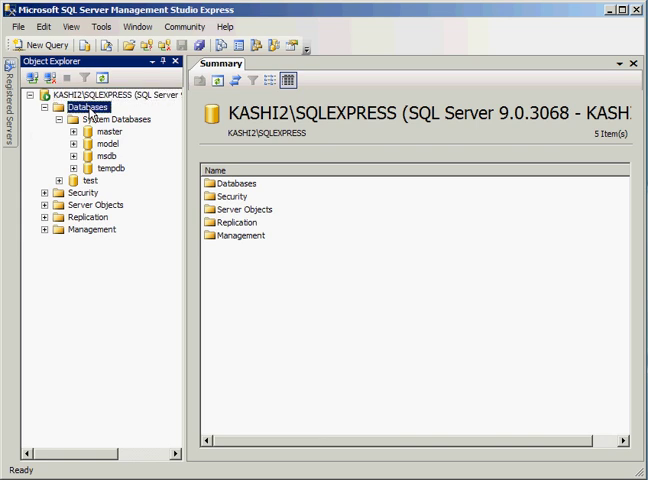
# Open the New Database dialog from the Databases folder's context menu.
pyautogui.rightClick(72, 104)
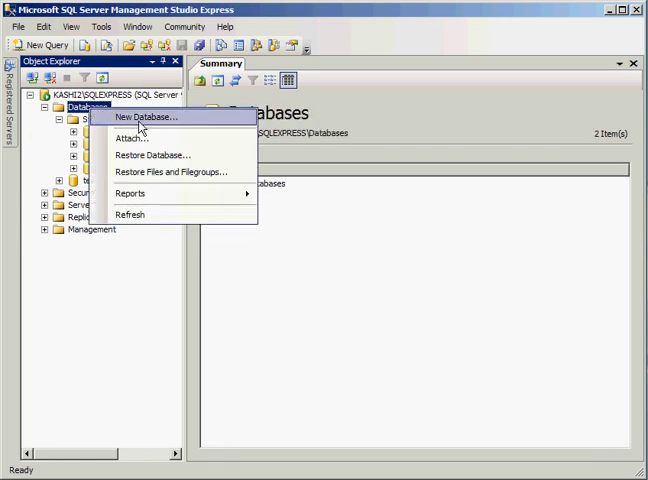
pyautogui.click(146, 116)
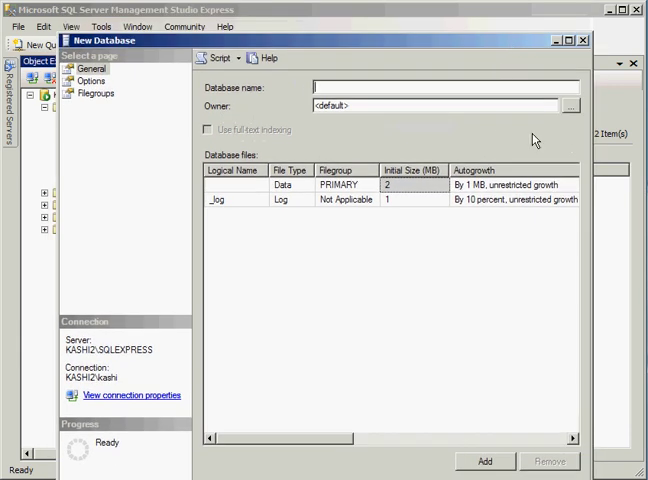
# Enter Sales as the database name and browse for the data file's folder.
pyautogui.write('Sales')
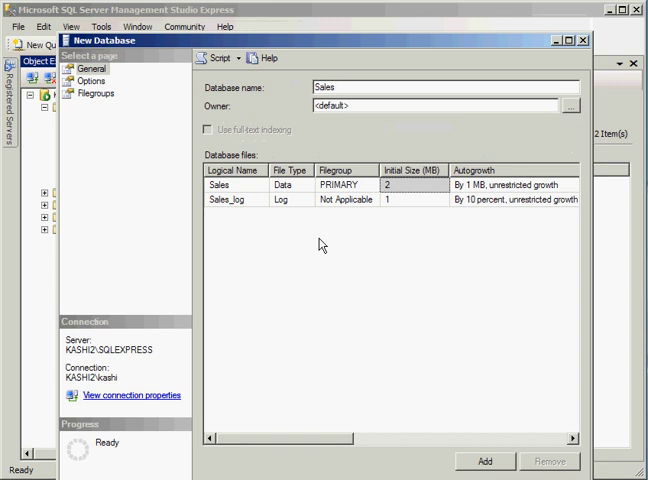
pyautogui.moveTo(310, 201)
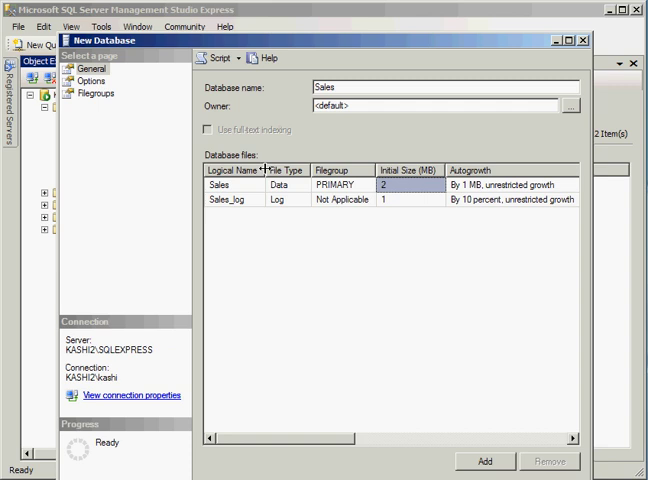
pyautogui.moveTo(283, 196)
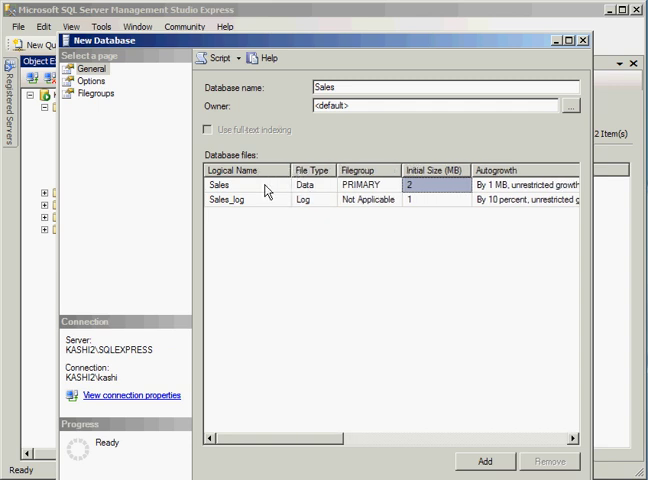
pyautogui.moveTo(240, 197)
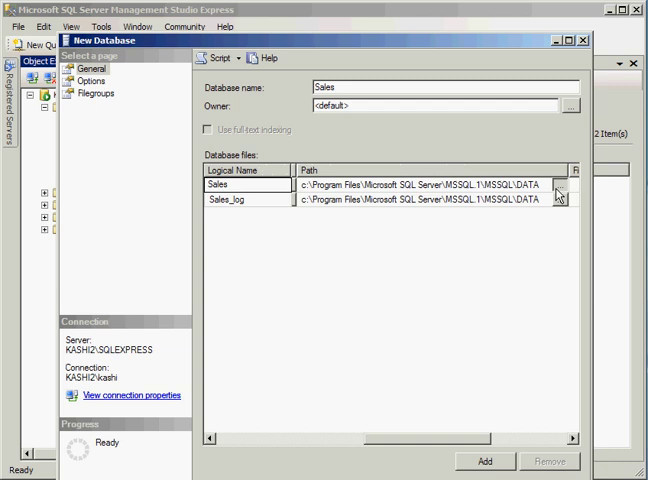
pyautogui.click(564, 197)
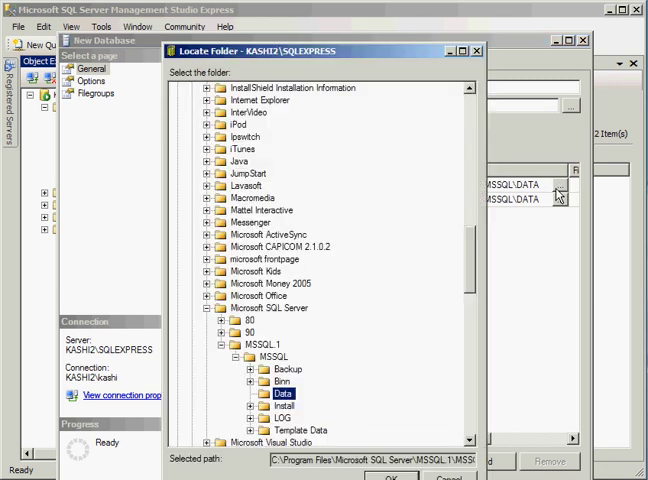
pyautogui.scroll(-3)
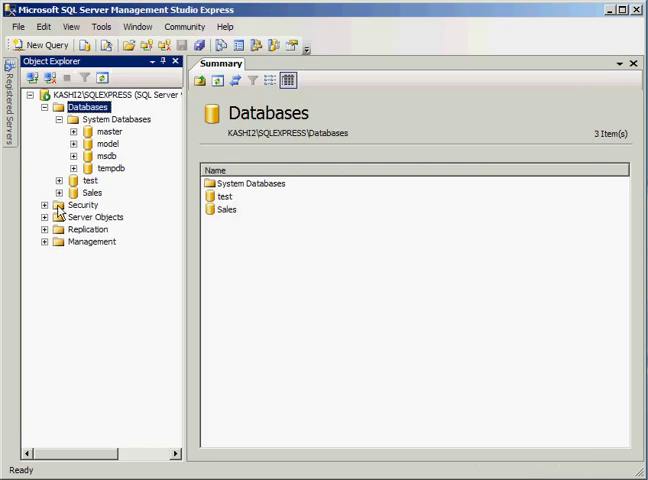
# Expand the Sales database down to its Tables folder and bring up its actions.
pyautogui.click(57, 192)
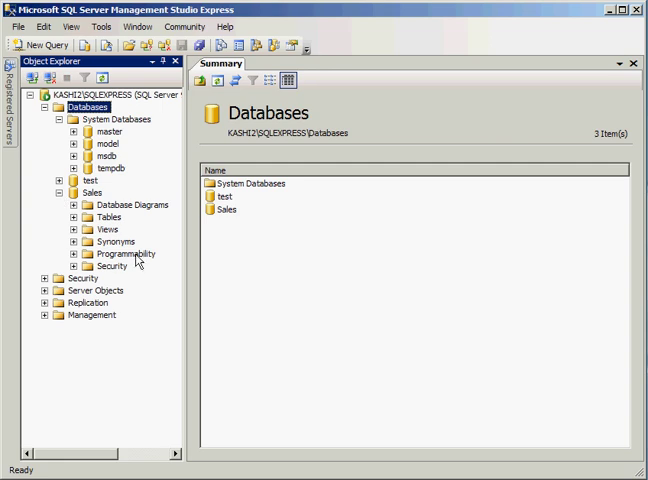
pyautogui.moveTo(122, 217)
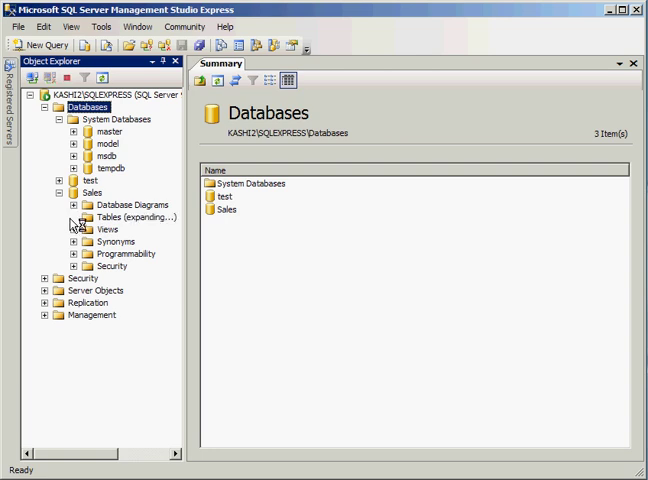
pyautogui.click(65, 217)
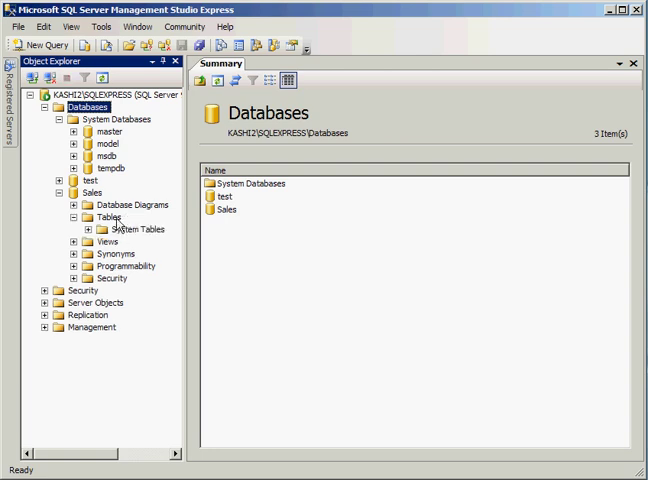
pyautogui.moveTo(116, 225)
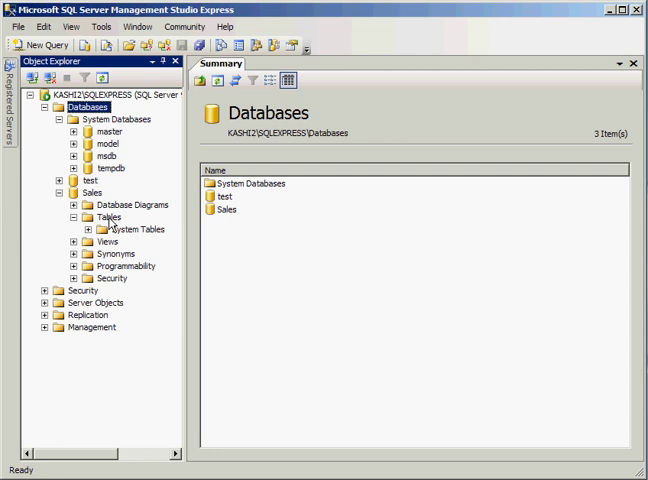
pyautogui.rightClick(113, 228)
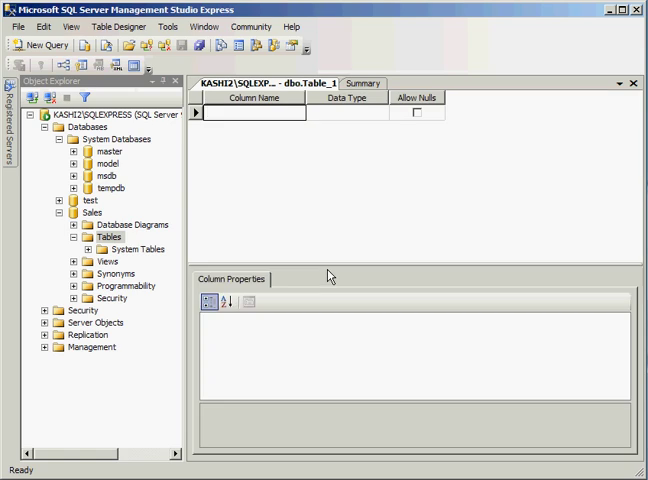
# Add non-nullable columns Customer_ID (int) and Customer_Name (varchar(50)), then close the designer.
pyautogui.write('C')
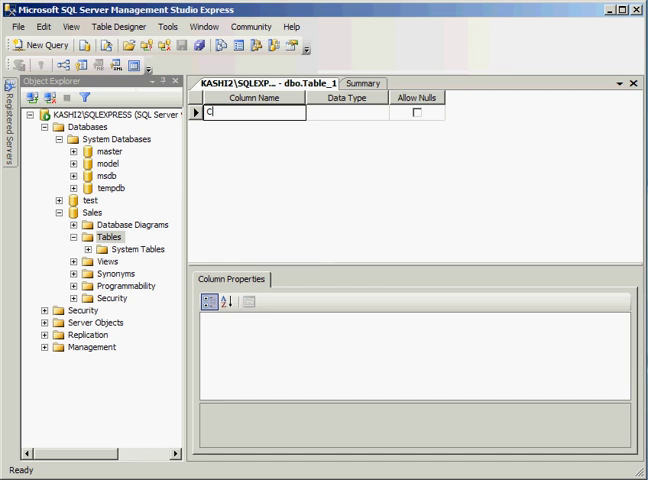
pyautogui.write('ustomer')
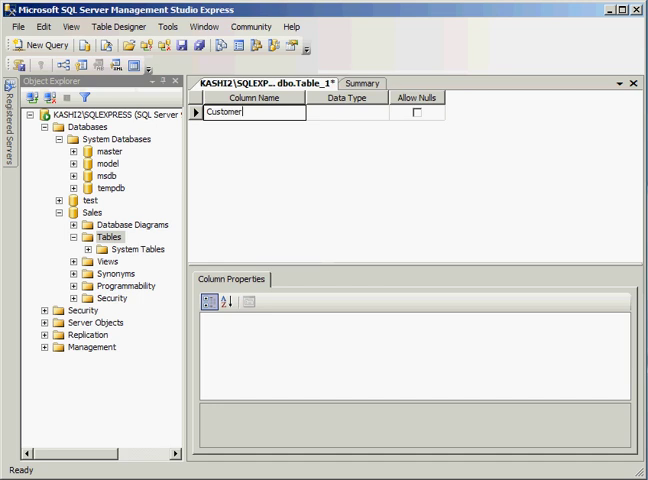
pyautogui.write('_')
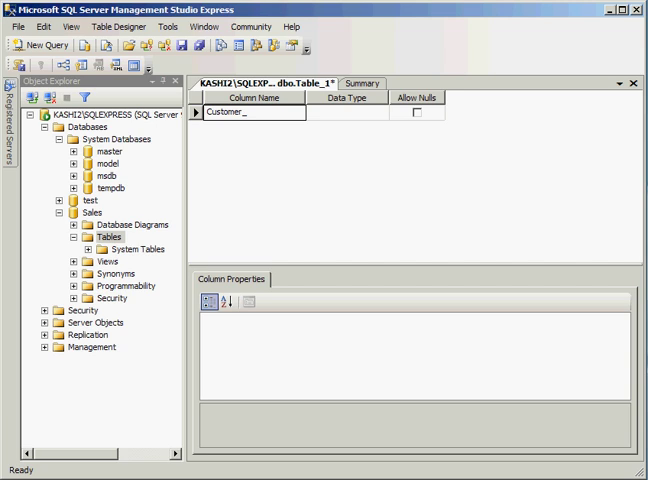
pyautogui.write('ID')
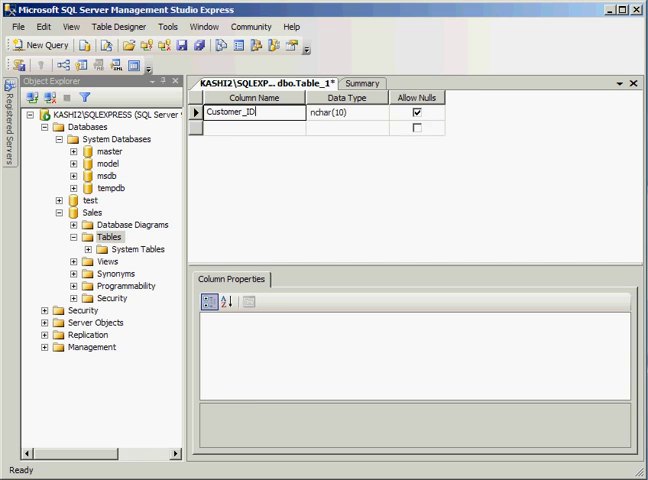
pyautogui.click(384, 111)
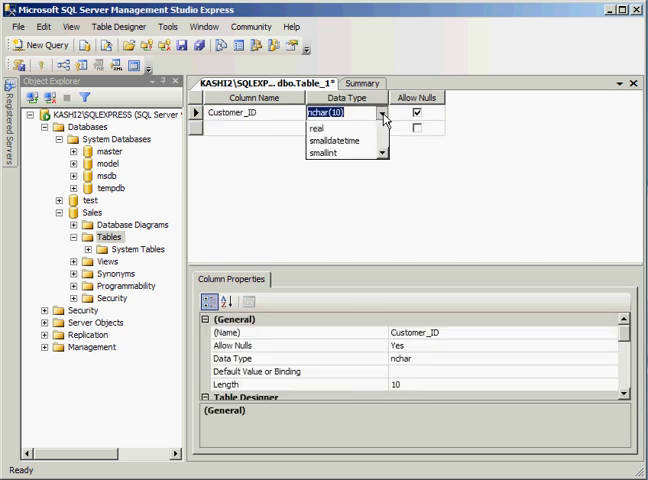
pyautogui.scroll(-3)
pyautogui.write('int')
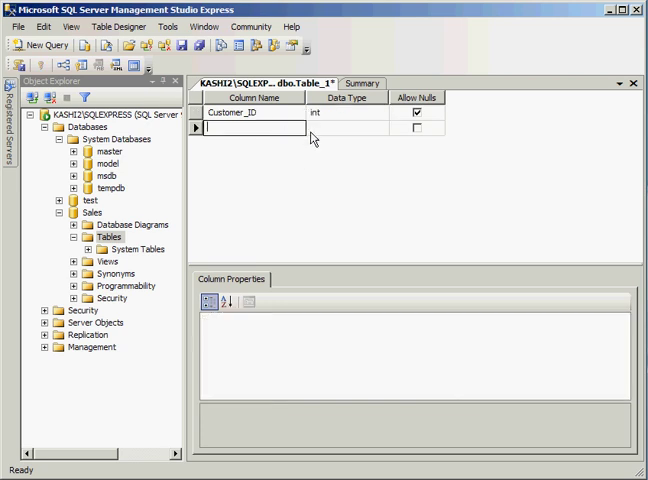
pyautogui.write('Cust')
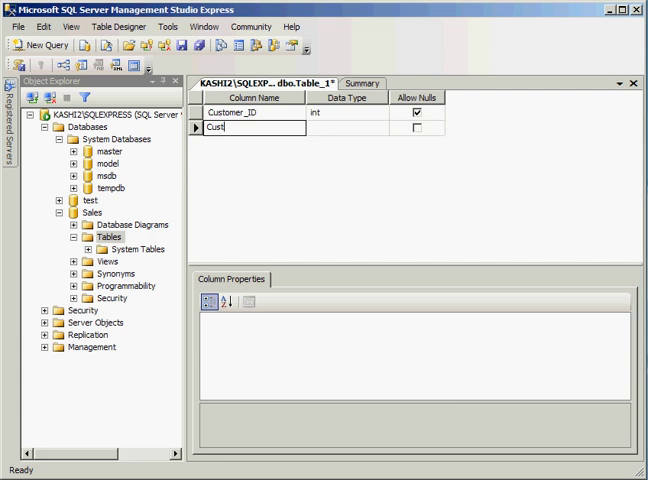
pyautogui.write('omer_')
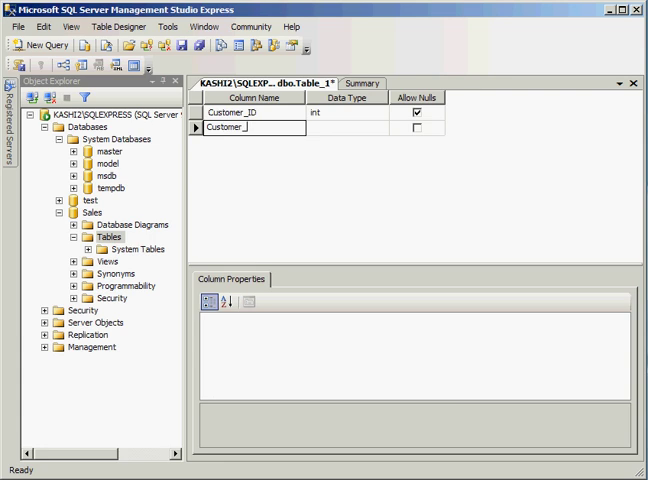
pyautogui.write('Name')
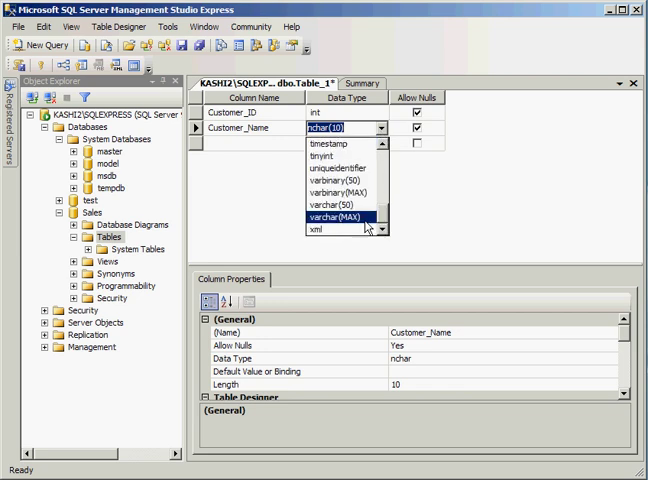
pyautogui.click(344, 200)
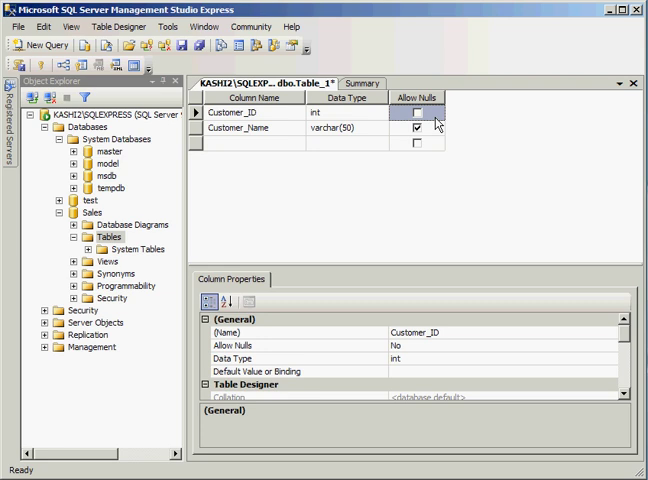
pyautogui.moveTo(412, 266)
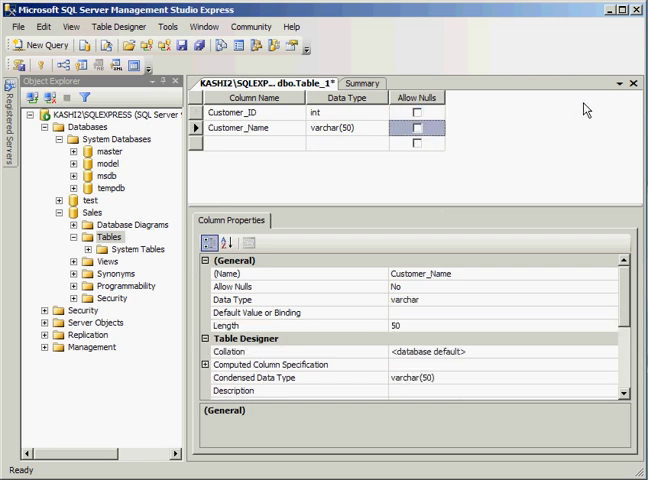
pyautogui.click(632, 83)
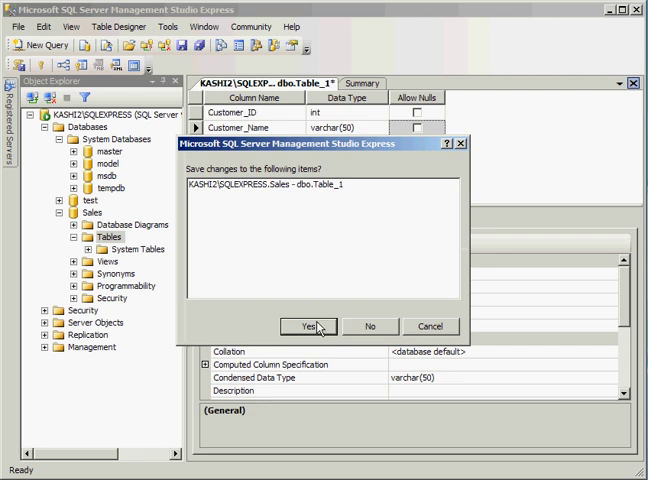
# Save the table as Customer and select dbo.Customer under Sales Tables.
pyautogui.click(316, 325)
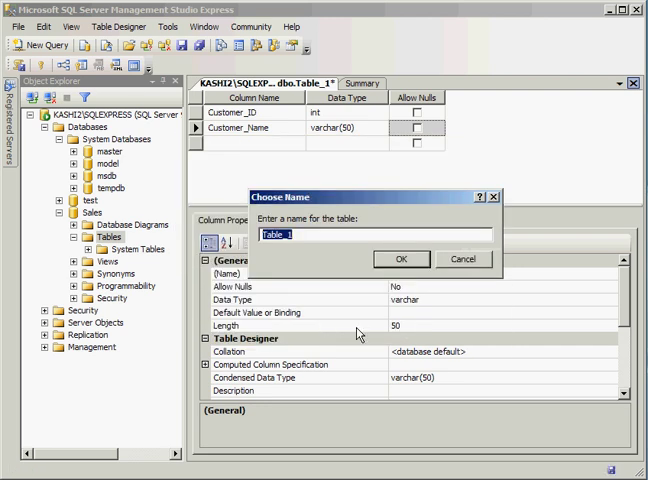
pyautogui.write('Customer')
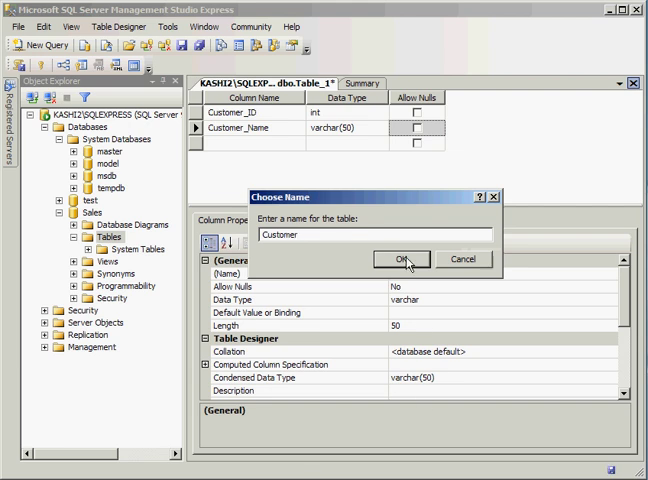
pyautogui.click(402, 259)
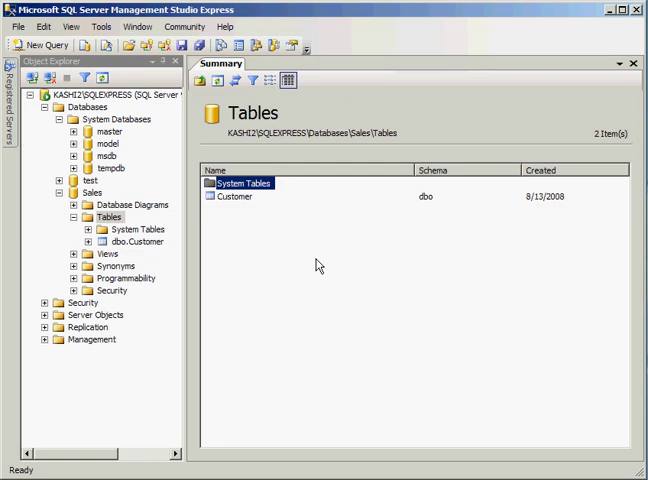
pyautogui.moveTo(104, 255)
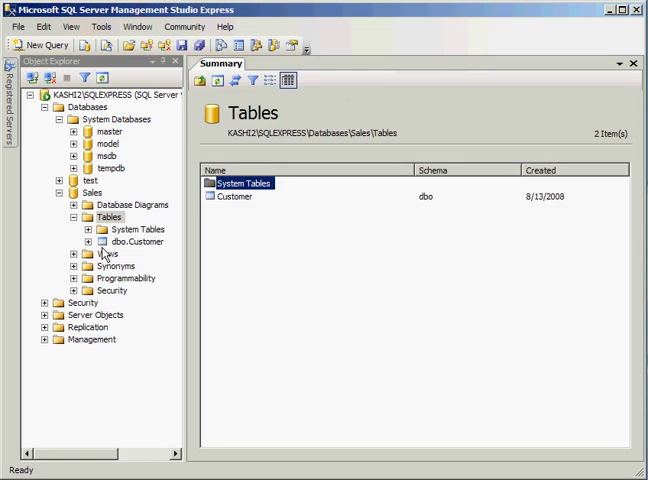
pyautogui.moveTo(107, 253)
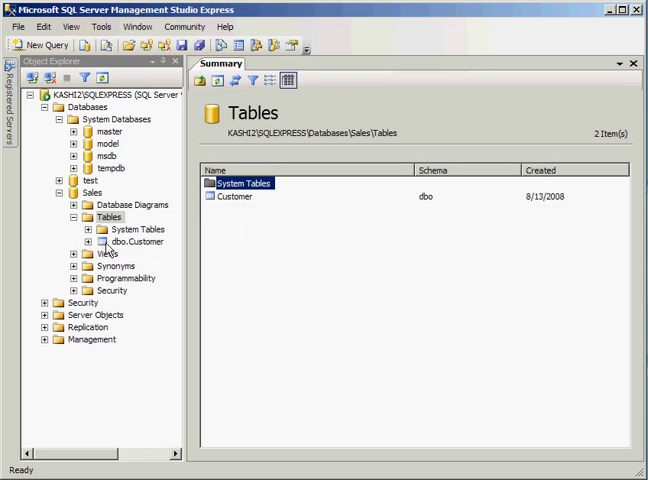
pyautogui.click(135, 242)
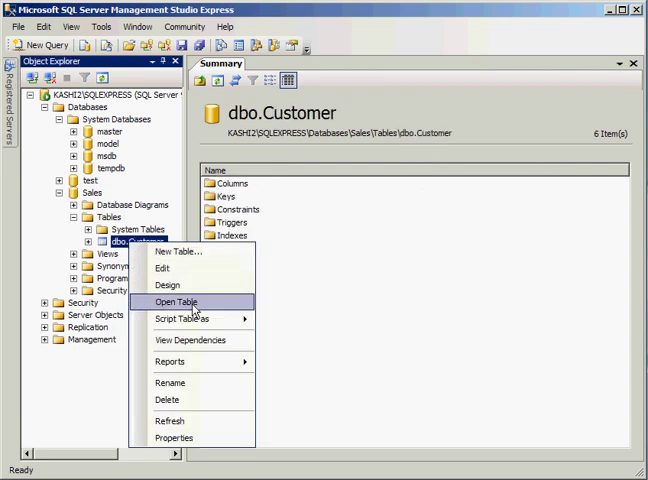
# Open dbo.Customer, enter rows 1 IBM, 2 ABC, 3 Intel Corp, and close the tab.
pyautogui.click(183, 302)
pyautogui.write('1')
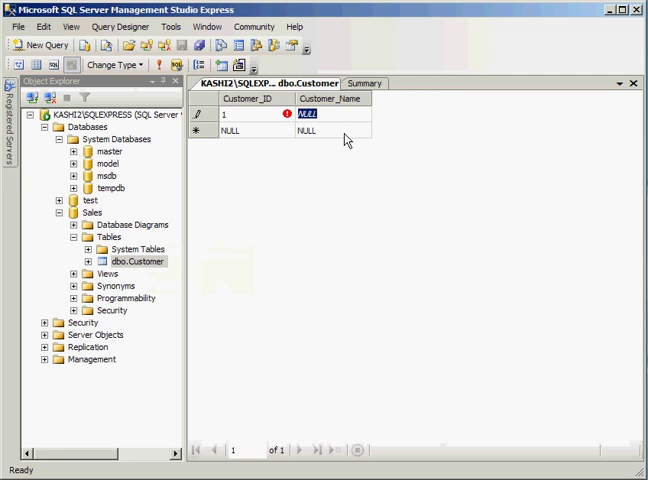
pyautogui.write('IBM')
pyautogui.click(257, 130)
pyautogui.write('2')
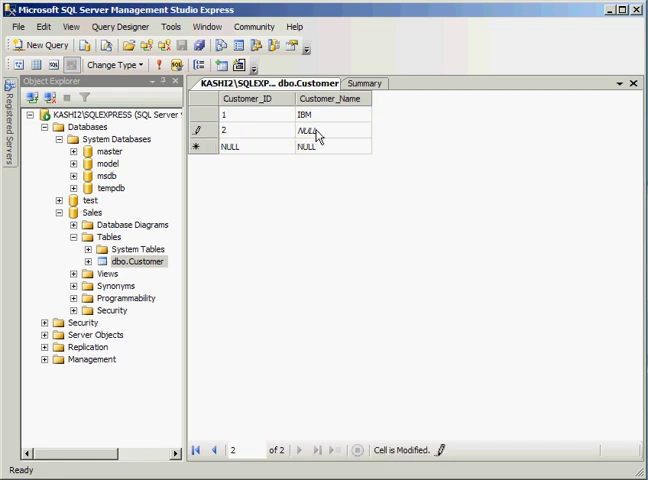
pyautogui.write('ABC')
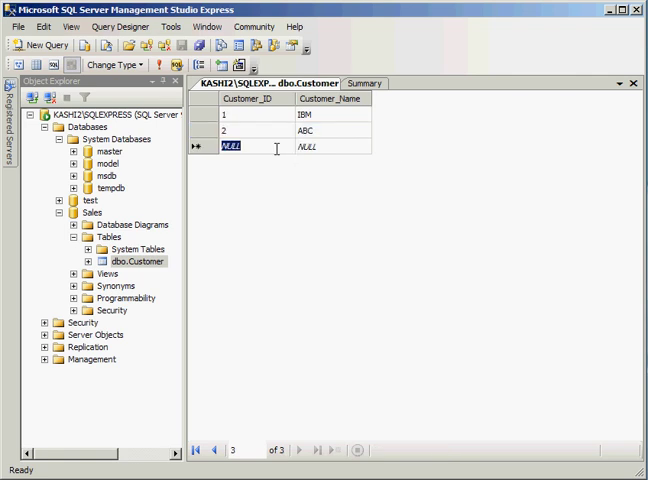
pyautogui.write('3')
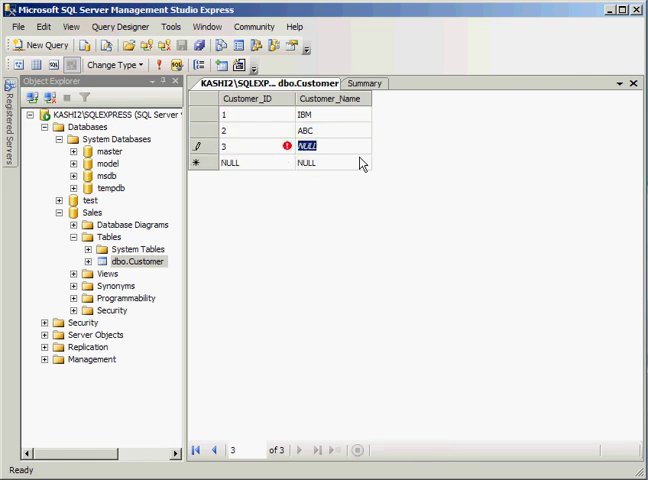
pyautogui.write('Intel Corp')
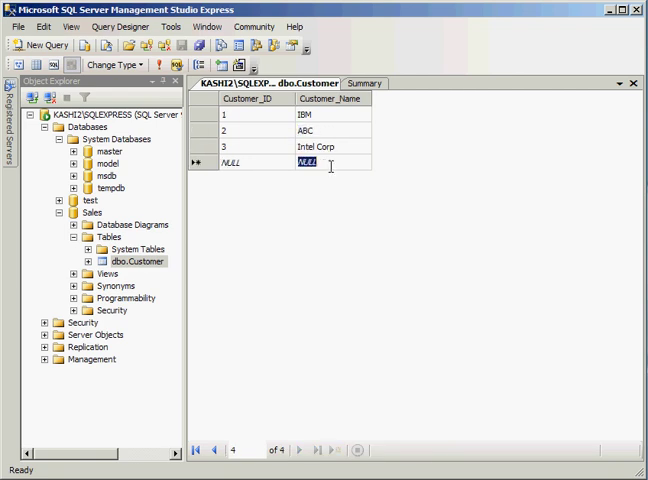
pyautogui.click(631, 83)
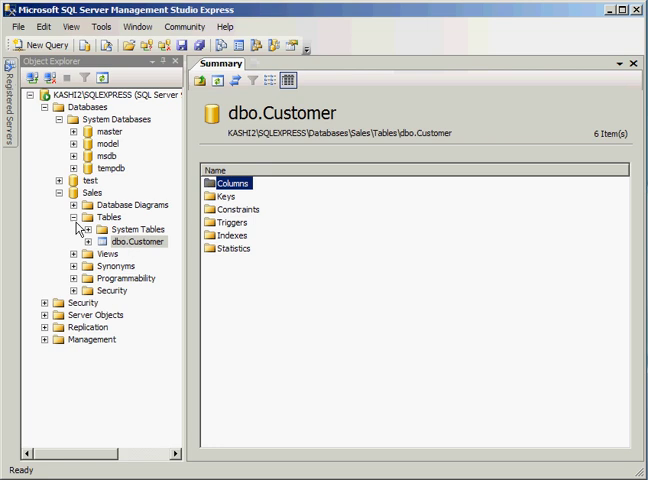
# Show the Sales Tables summary, listing the Customer table under schema dbo.
pyautogui.click(106, 217)
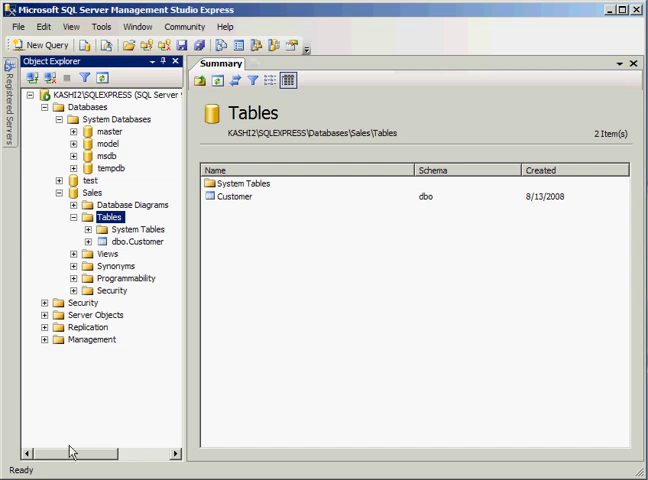
pyautogui.moveTo(113, 291)
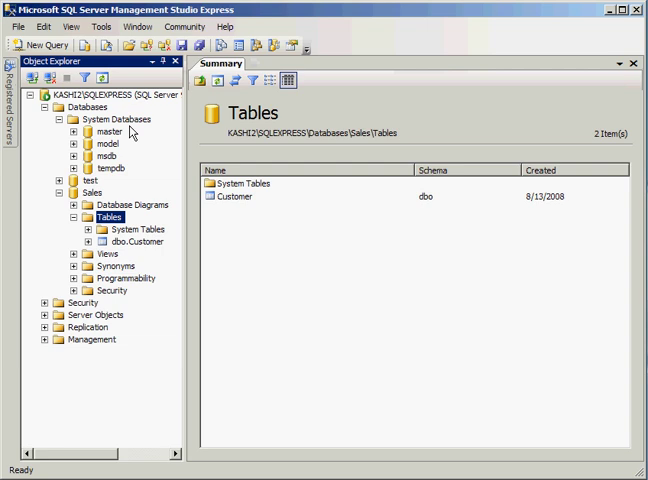
pyautogui.click(66, 27)
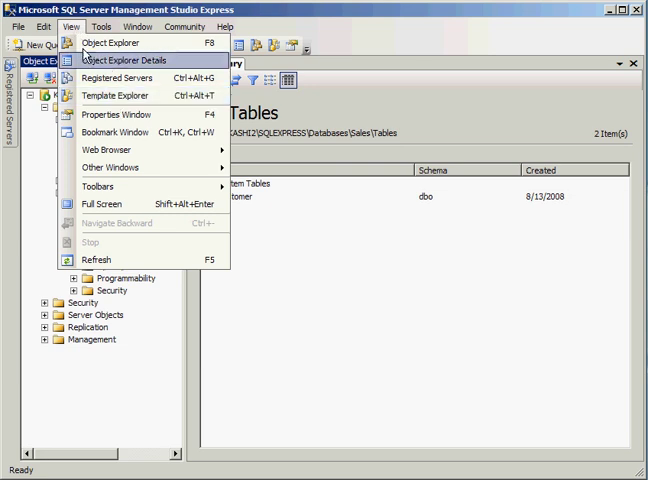
pyautogui.moveTo(112, 96)
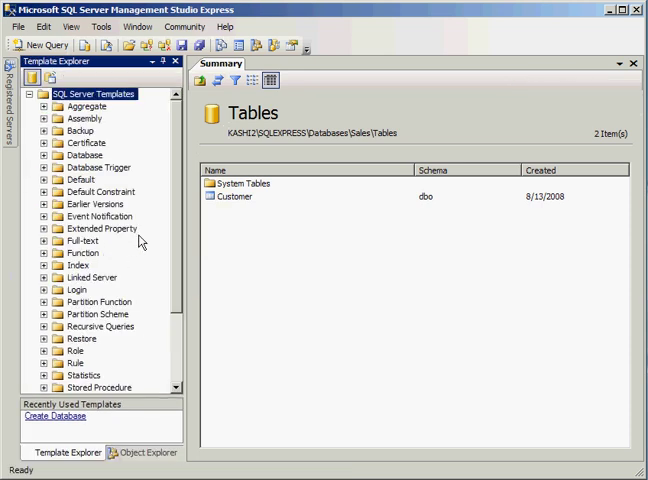
pyautogui.moveTo(172, 183)
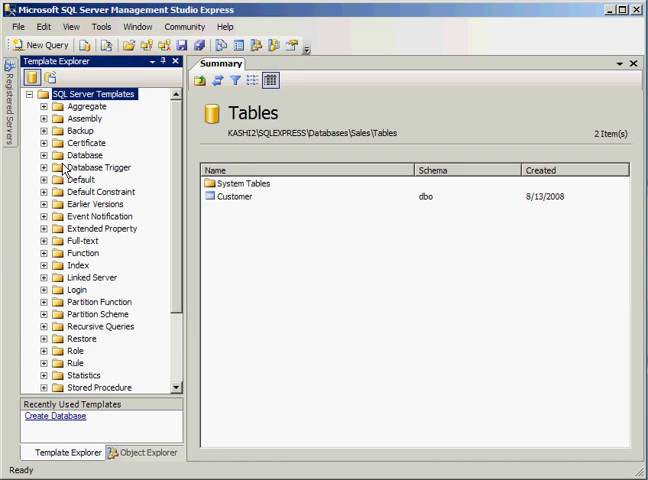
# Expand the Database template group and bring up the Create Database template's actions menu.
pyautogui.click(39, 155)
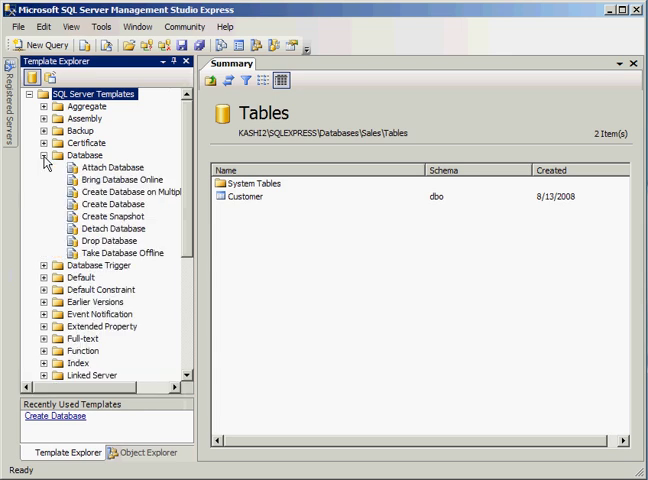
pyautogui.moveTo(103, 211)
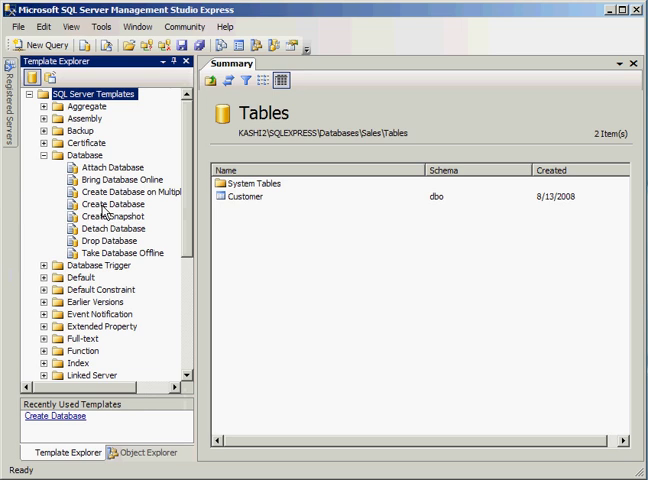
pyautogui.click(110, 203)
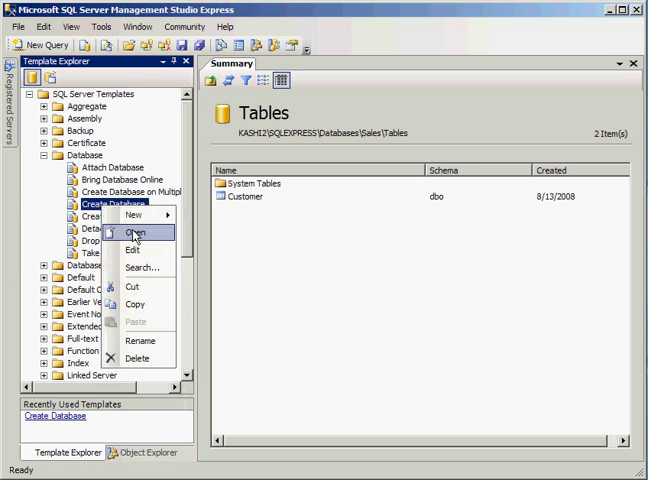
# Open the Create Database template as a query connected to the local SQLEXPRESS server.
pyautogui.click(128, 233)
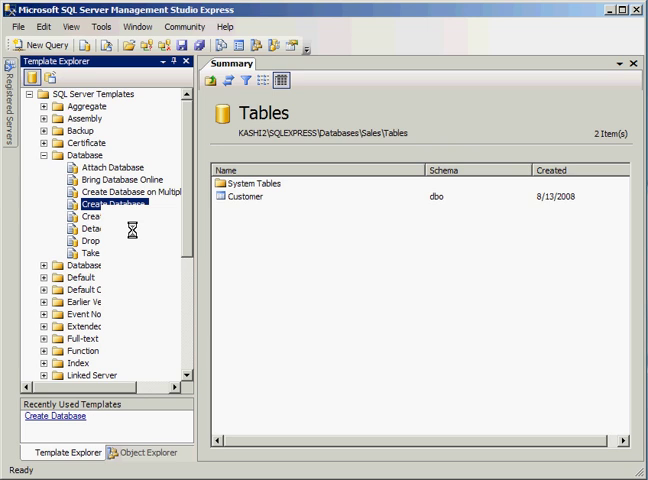
pyautogui.doubleClick(98, 204)
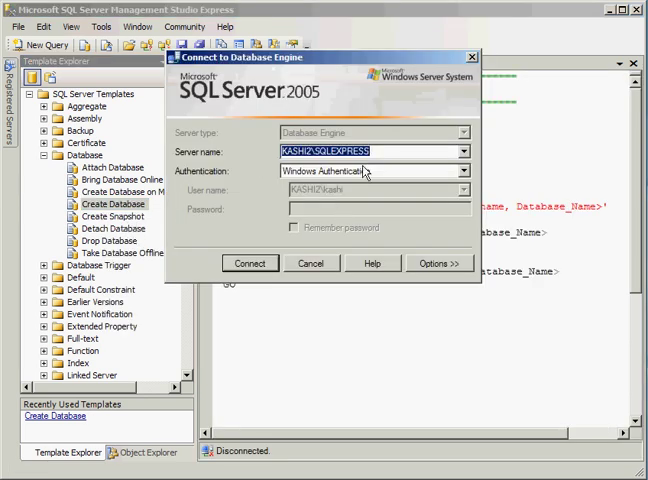
pyautogui.click(250, 263)
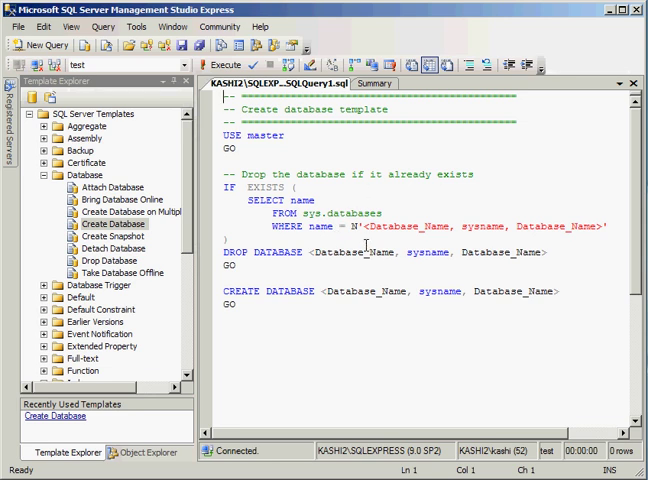
pyautogui.moveTo(368, 245)
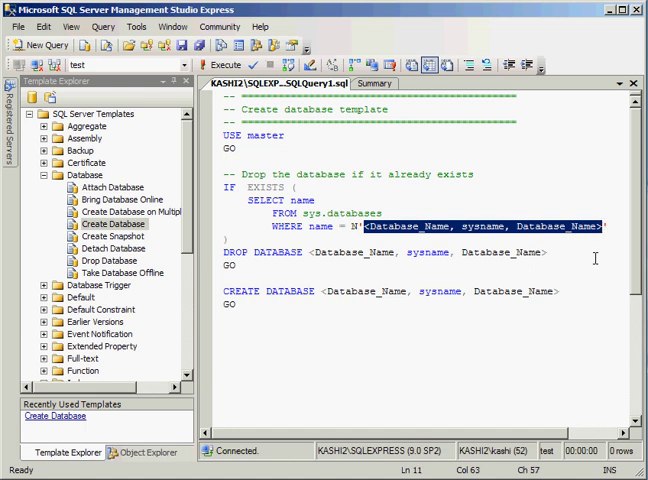
# Replace all three database name placeholders in the template script with Sales2.
pyautogui.write("s'")
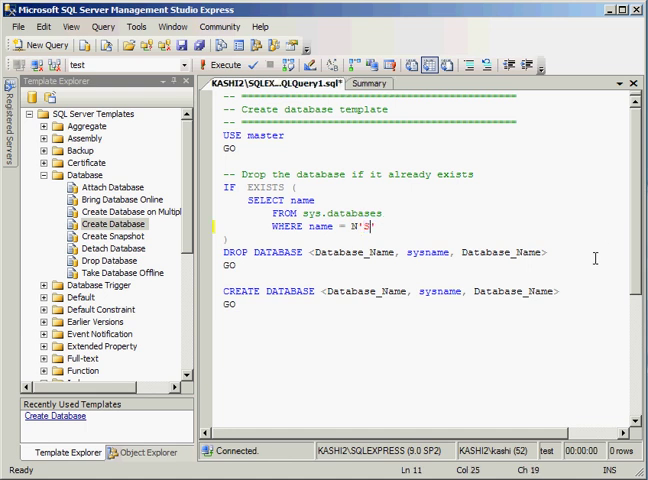
pyautogui.write('ales2')
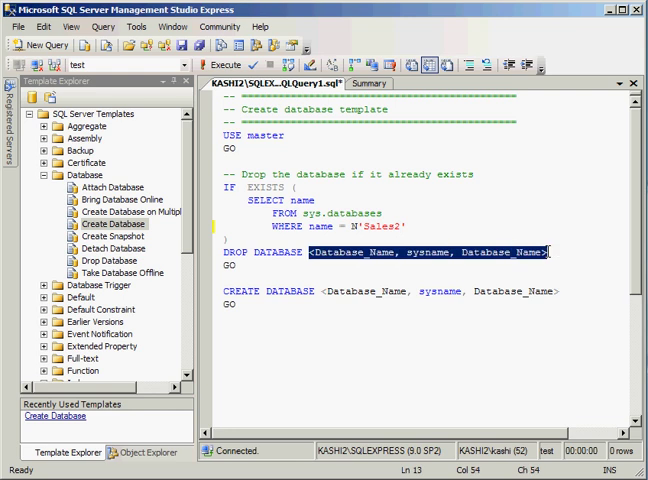
pyautogui.write('Sa')
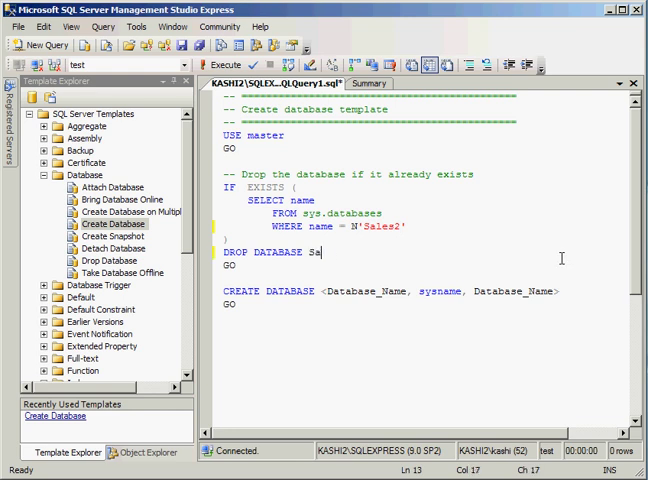
pyautogui.write('les2')
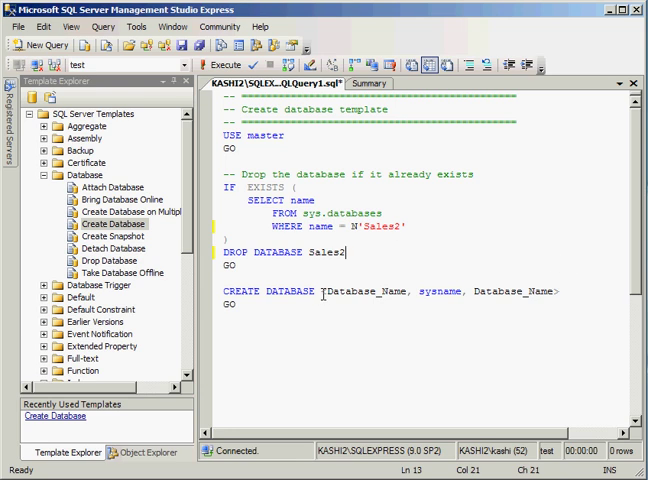
pyautogui.doubleClick(420, 291)
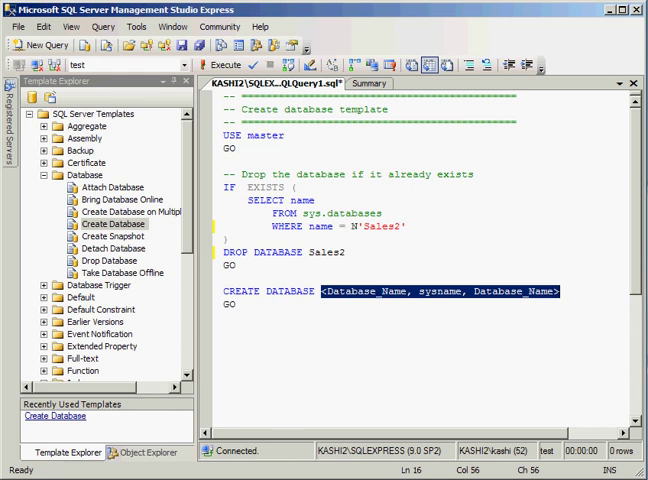
pyautogui.write('Sales2')
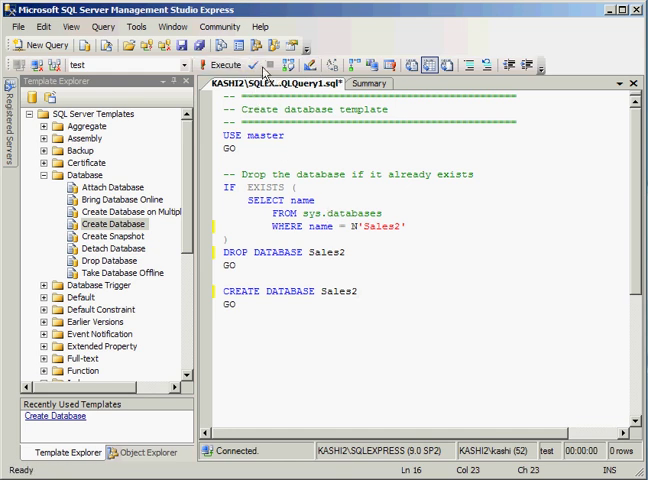
pyautogui.moveTo(253, 62)
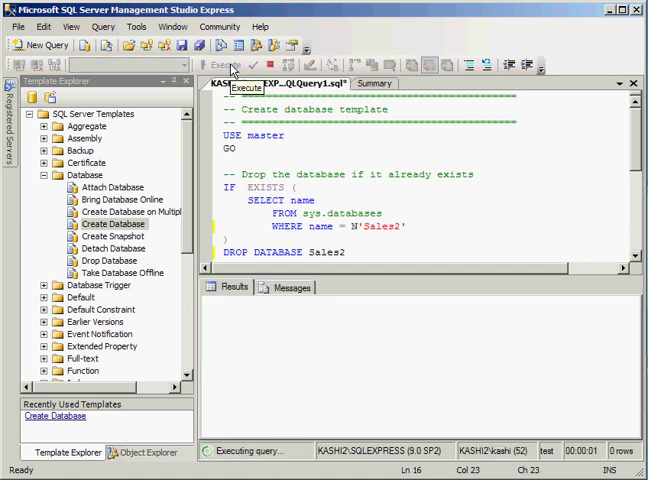
# Execute the Sales2 script until 'Command(s) completed successfully.' appears.
pyautogui.click(224, 64)
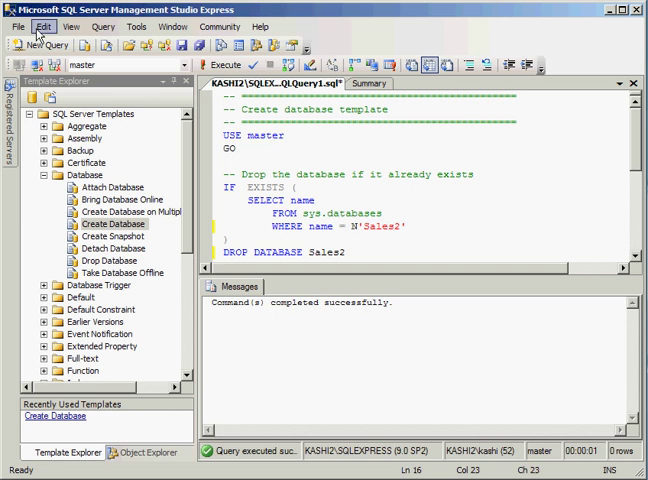
# Save the Sales2 script as the file 'create database.sql'.
pyautogui.click(20, 27)
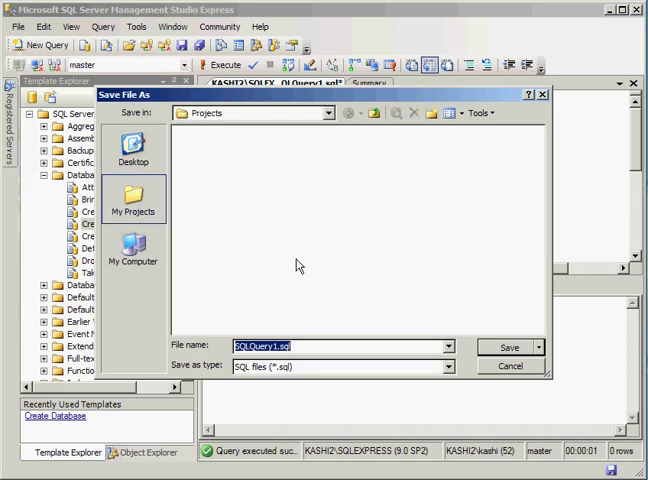
pyautogui.write('create database')
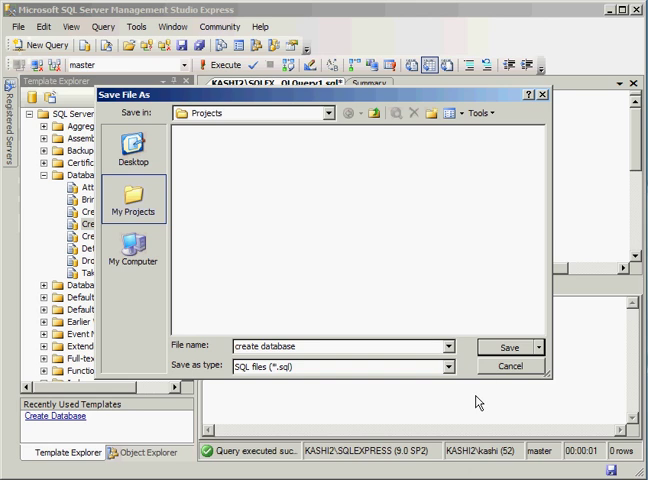
pyautogui.click(509, 347)
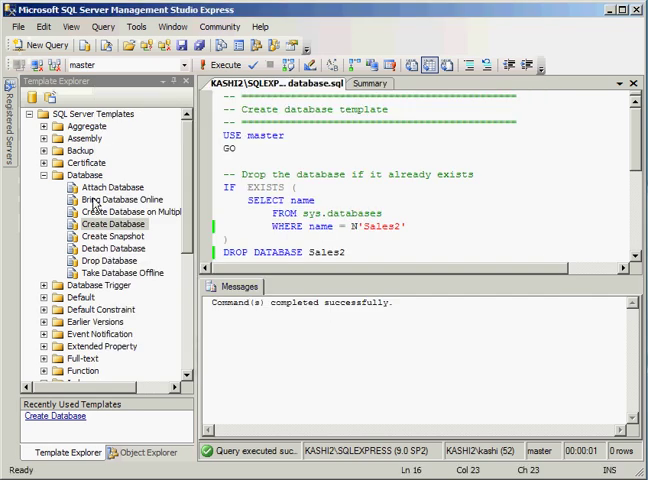
pyautogui.moveTo(185, 83)
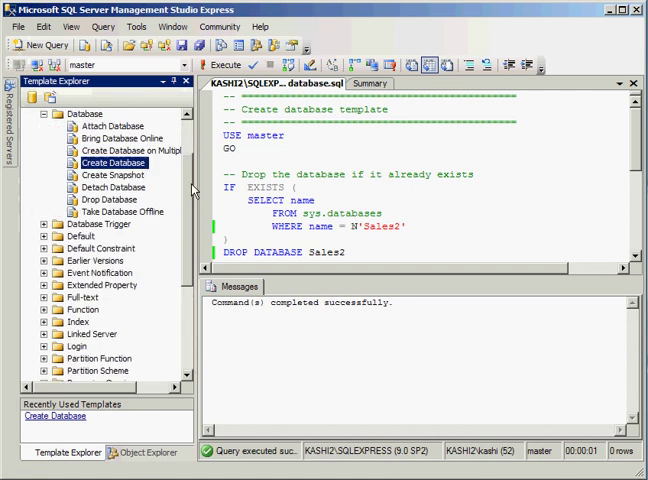
# Collapse Sales and refresh the Databases folder so Sales2 is listed.
pyautogui.click(145, 452)
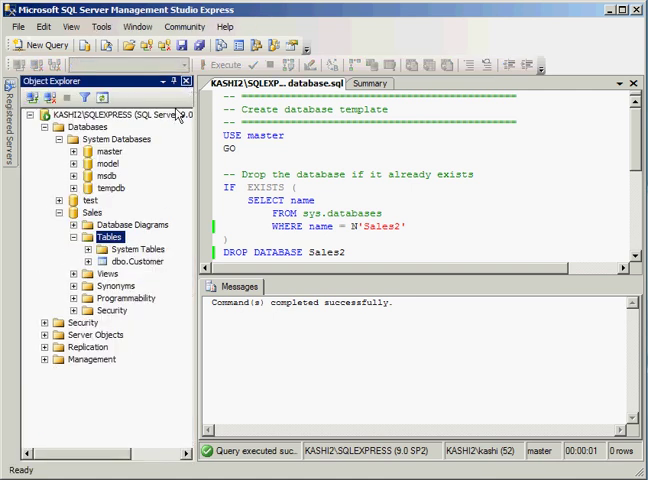
pyautogui.click(63, 211)
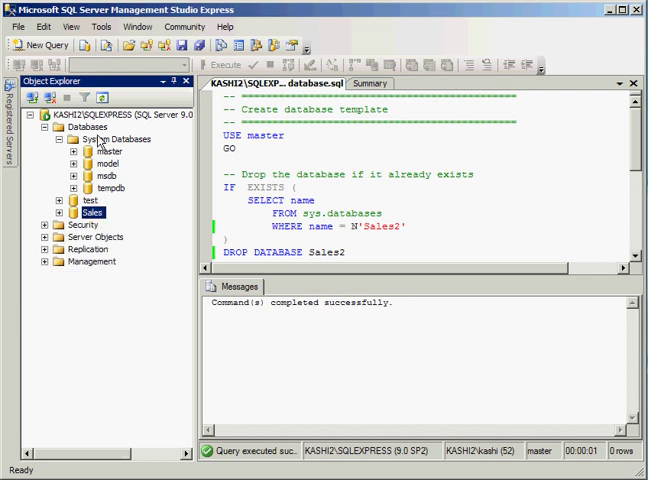
pyautogui.rightClick(75, 125)
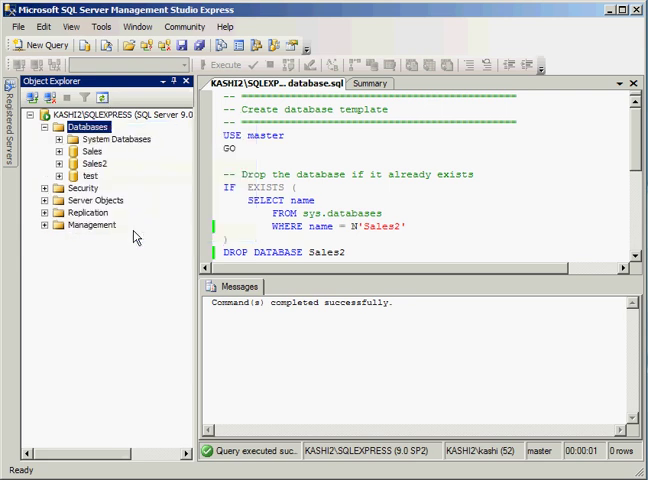
pyautogui.click(62, 163)
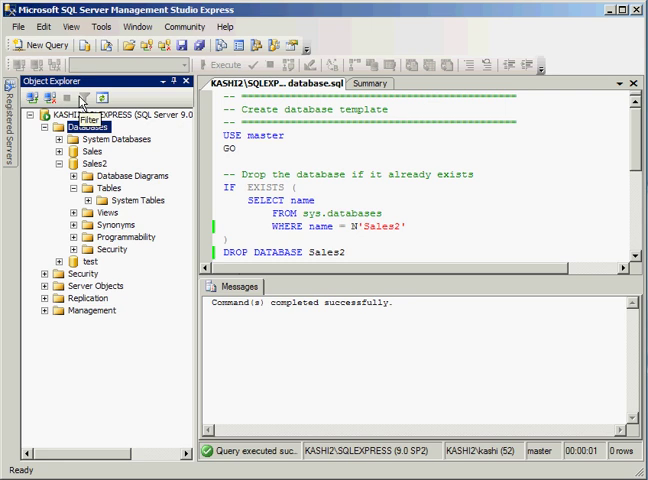
pyautogui.moveTo(100, 96)
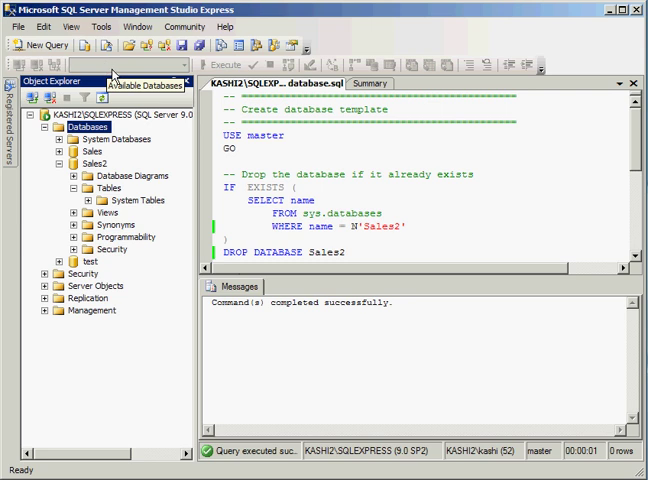
pyautogui.moveTo(130, 84)
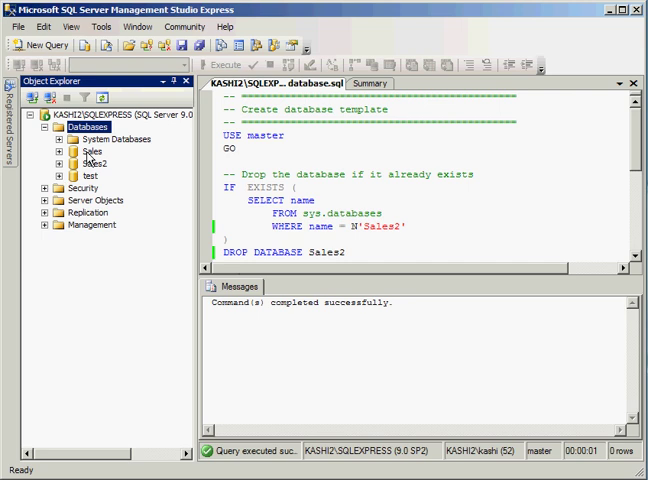
# Expand the Sales database and its Tables folder.
pyautogui.click(92, 153)
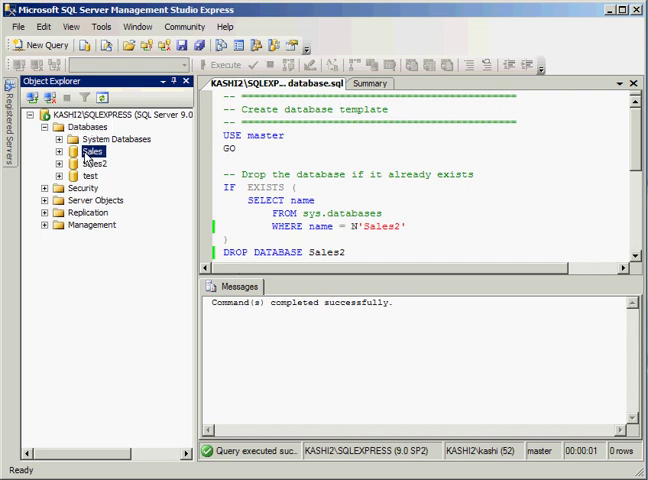
pyautogui.click(54, 149)
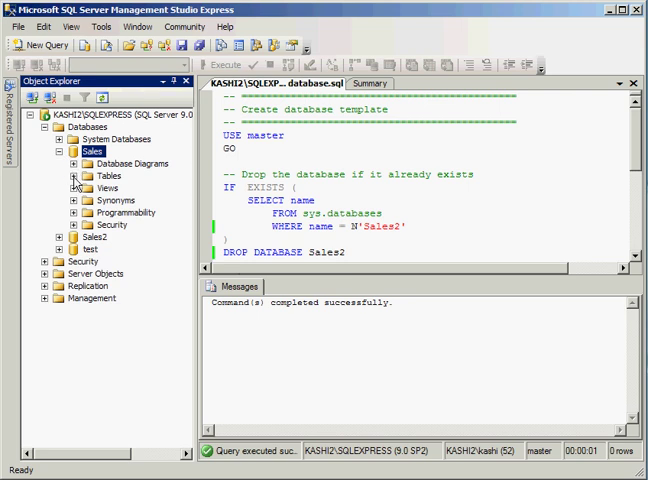
pyautogui.click(64, 176)
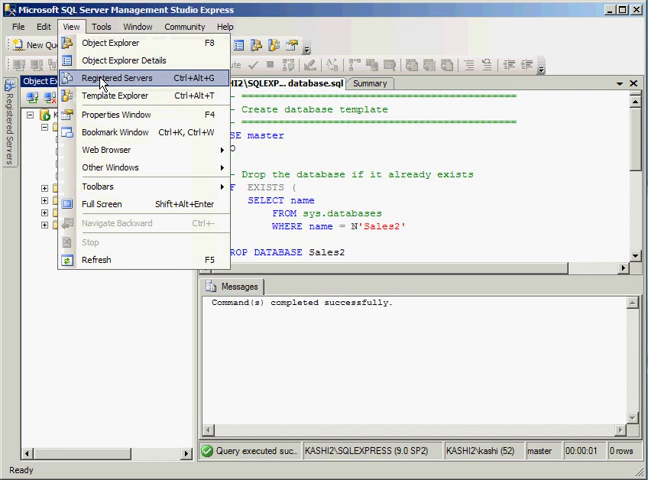
# Show Registered Servers and select the sql.bhi.com and local KASHI2\SQLEXPRESS servers.
pyautogui.click(106, 74)
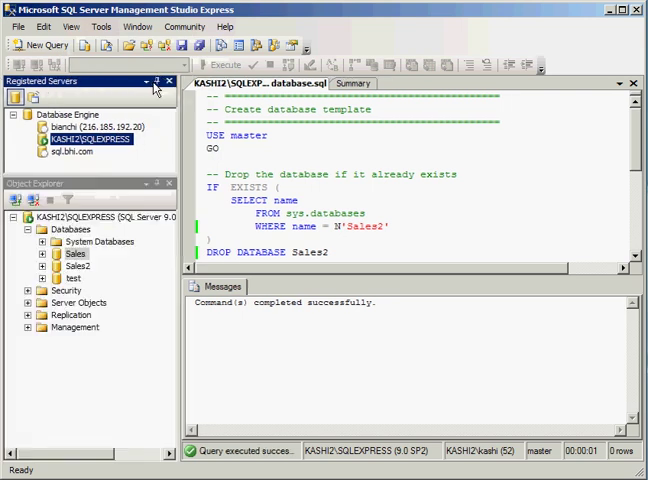
pyautogui.click(76, 155)
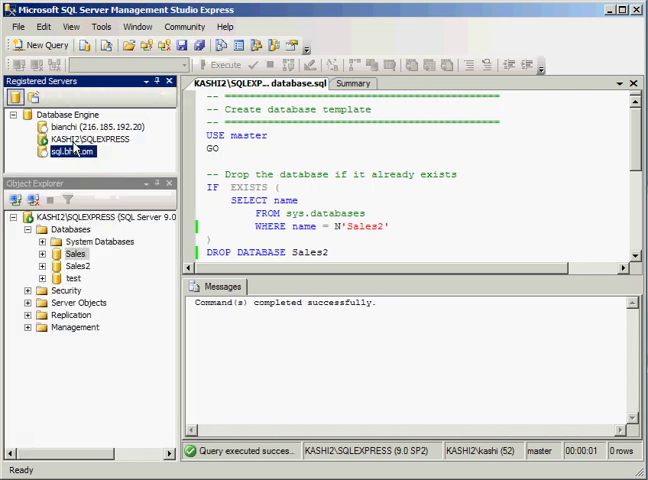
pyautogui.click(80, 140)
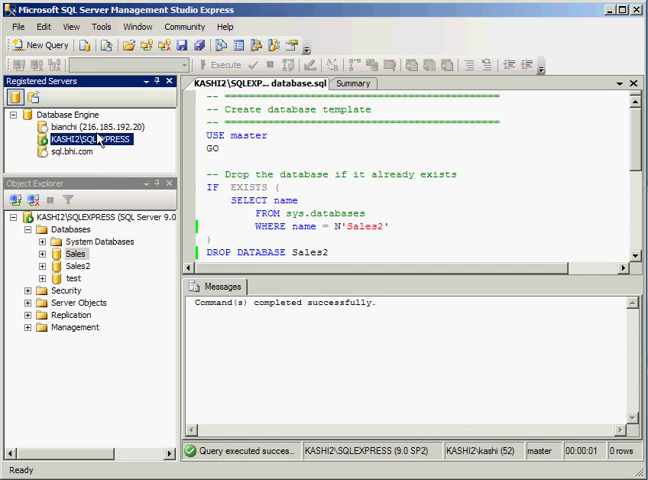